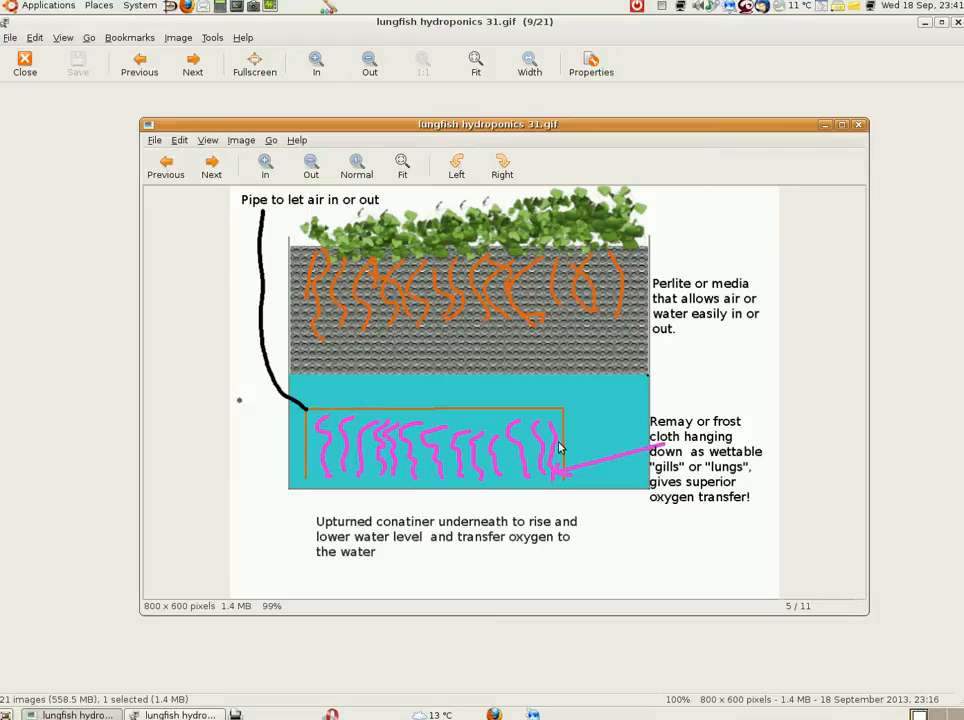
mouse_move(490, 208)
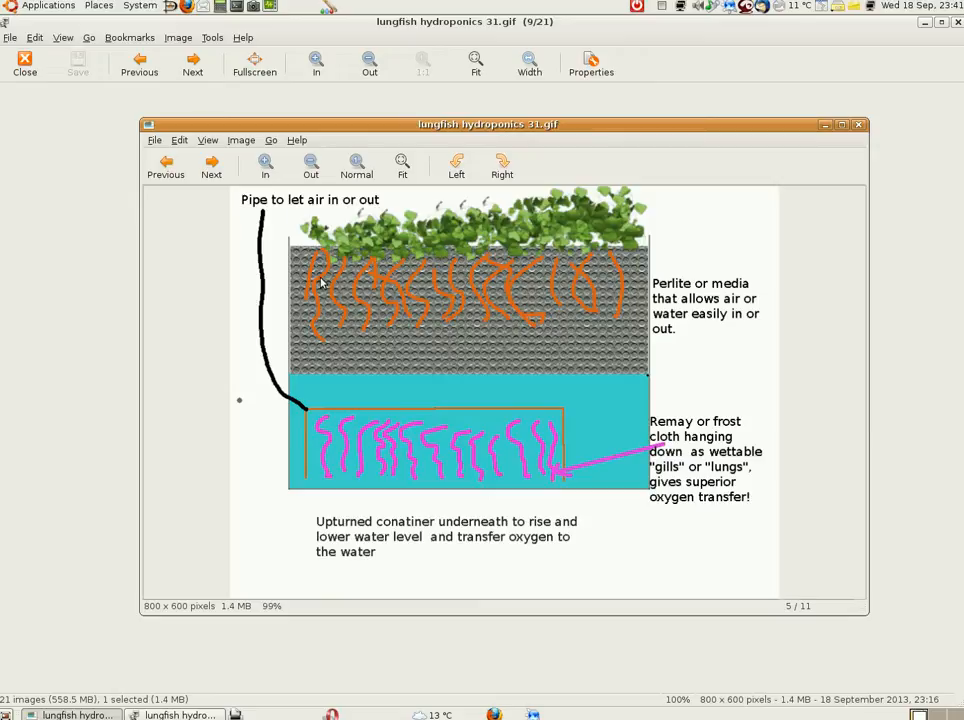
mouse_move(307, 491)
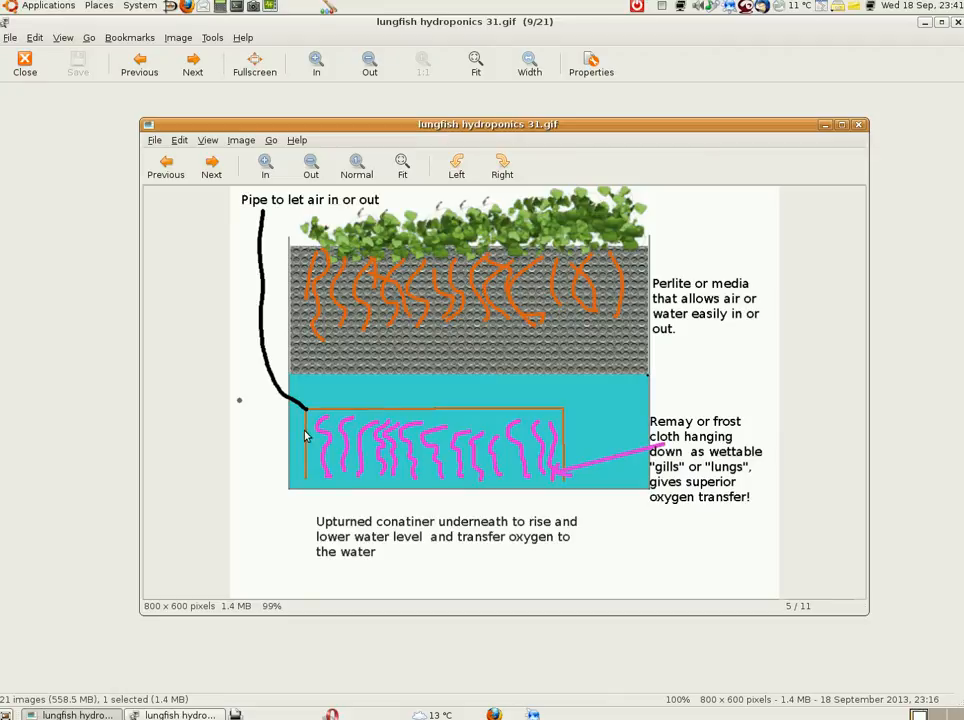
mouse_move(310, 445)
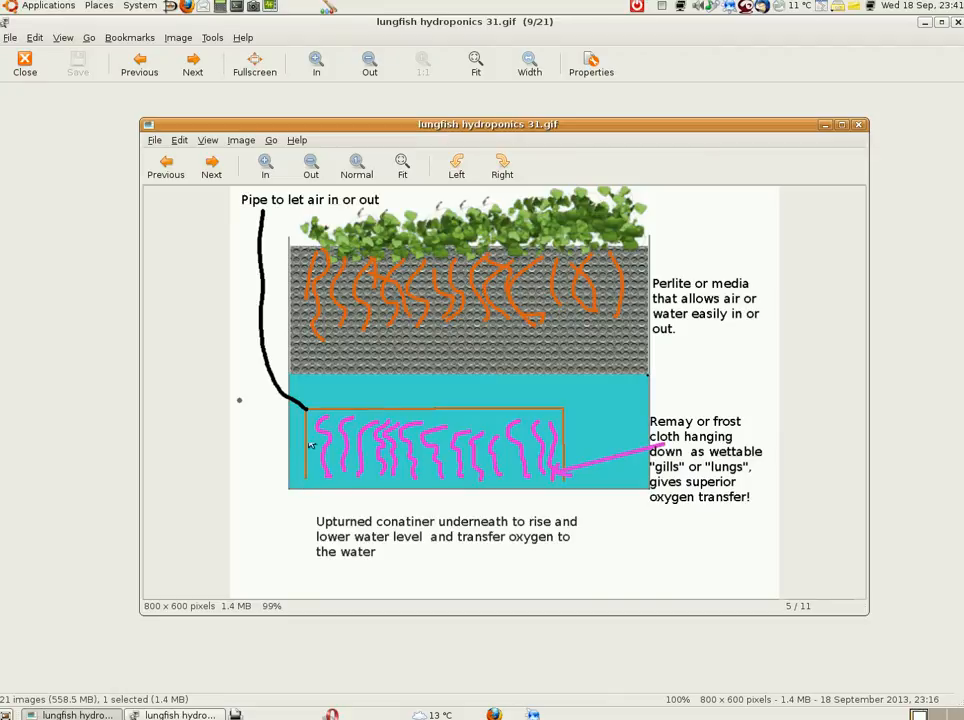
mouse_move(267, 225)
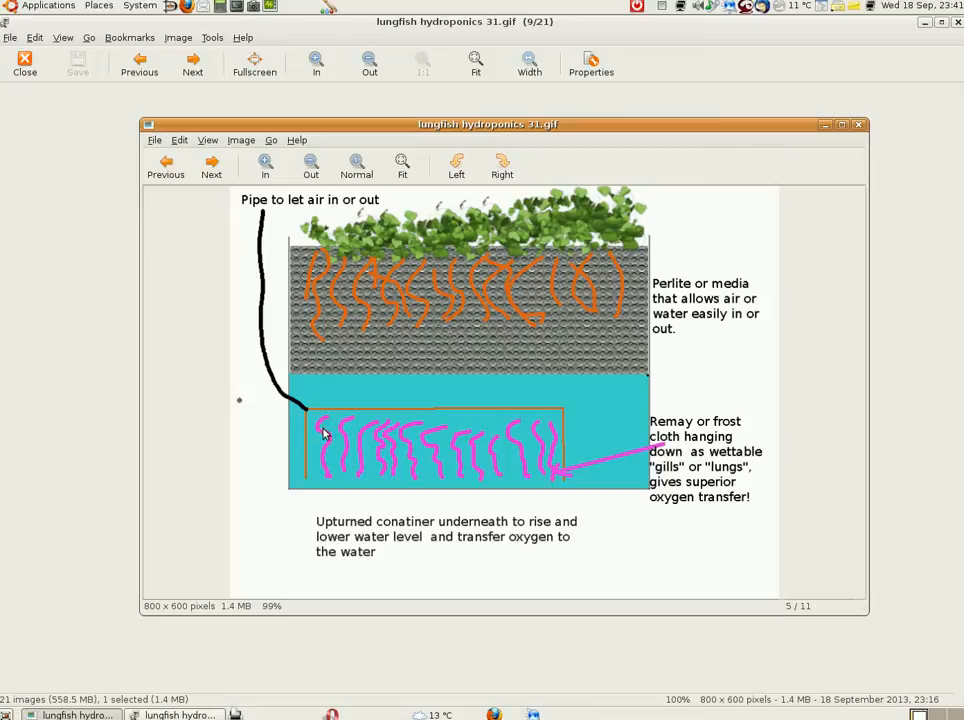
mouse_move(375, 438)
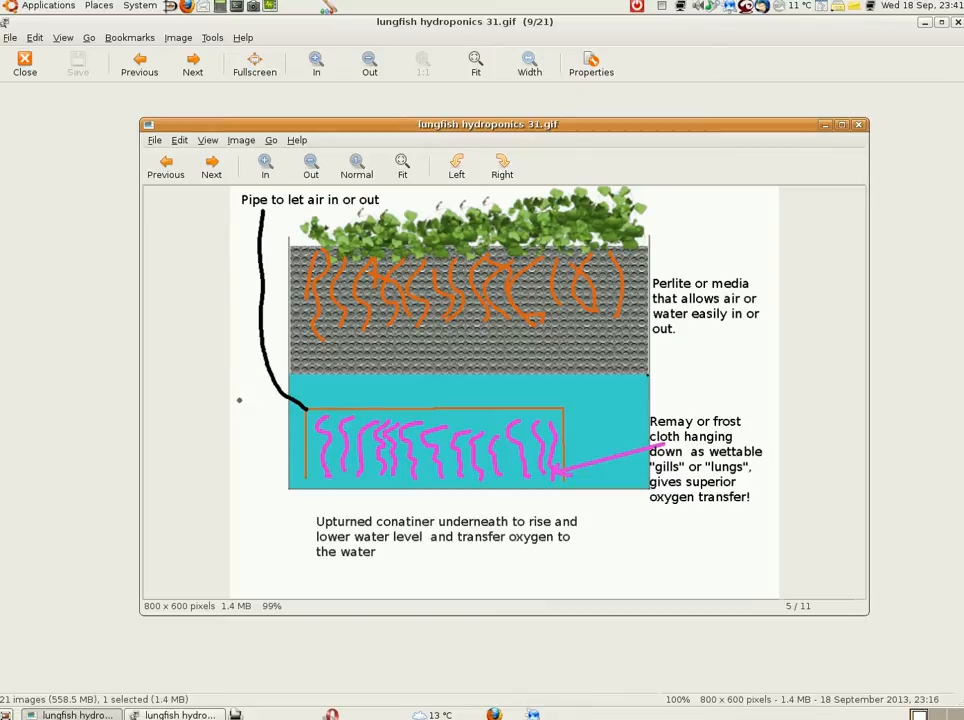
mouse_move(360, 444)
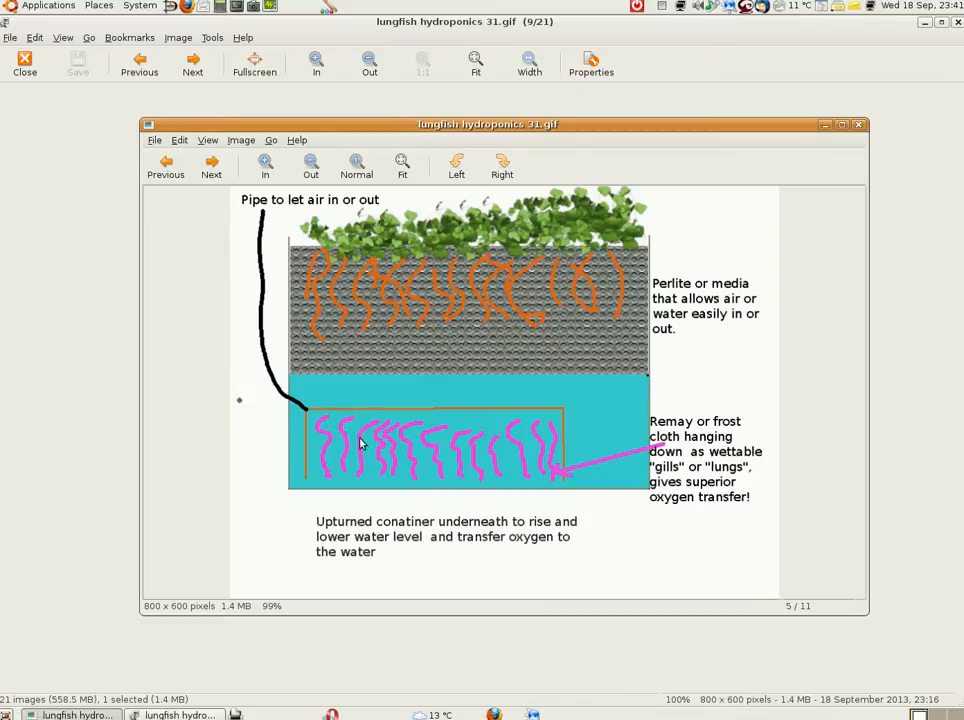
mouse_move(380, 438)
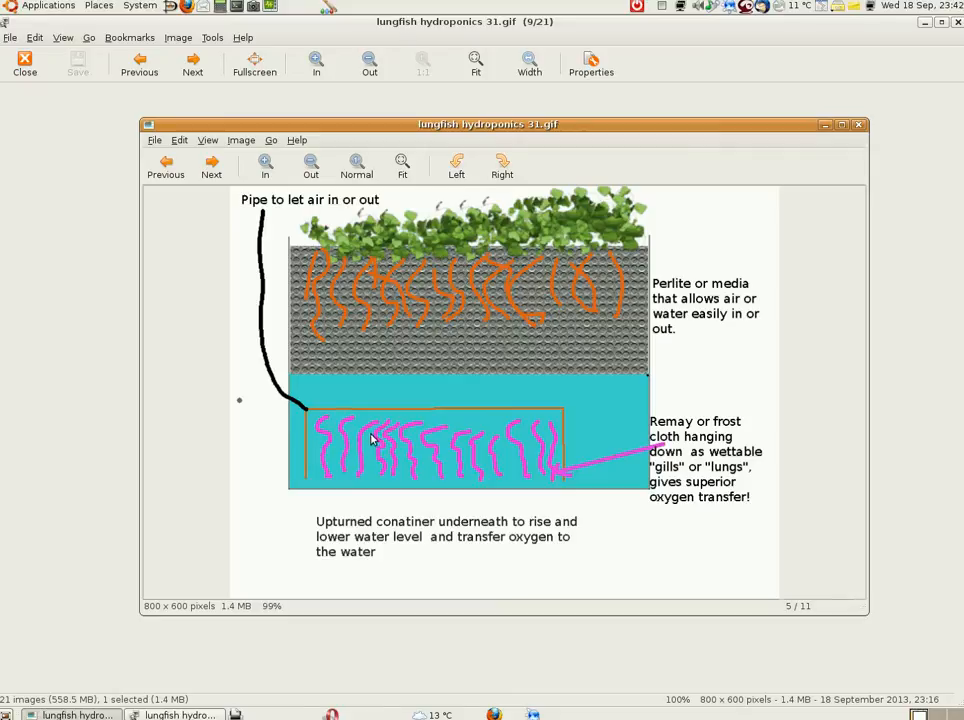
mouse_move(362, 477)
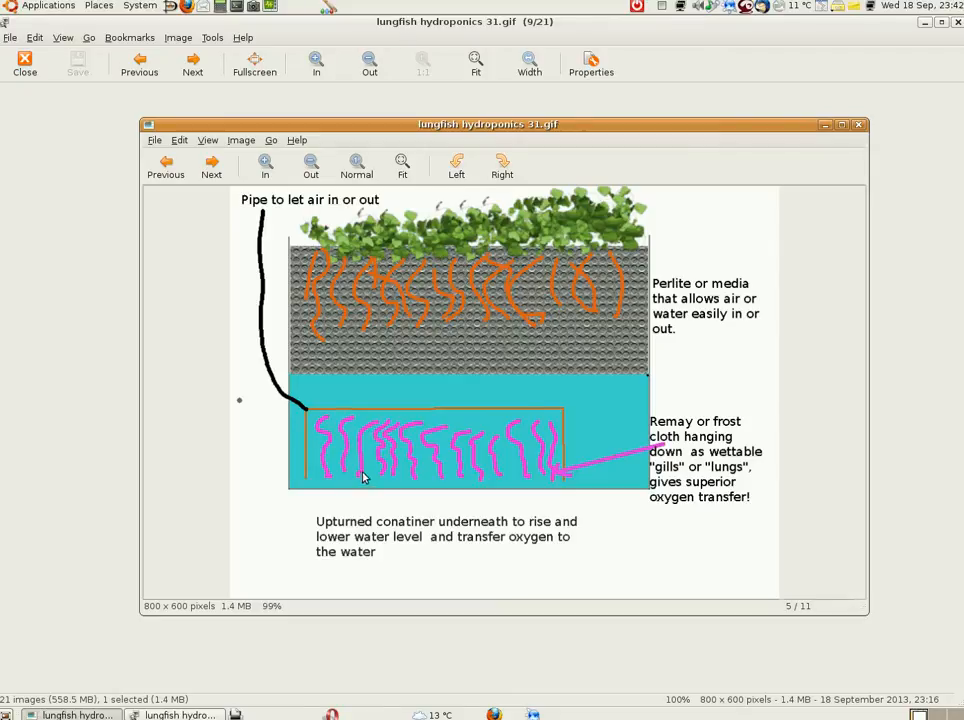
mouse_move(360, 428)
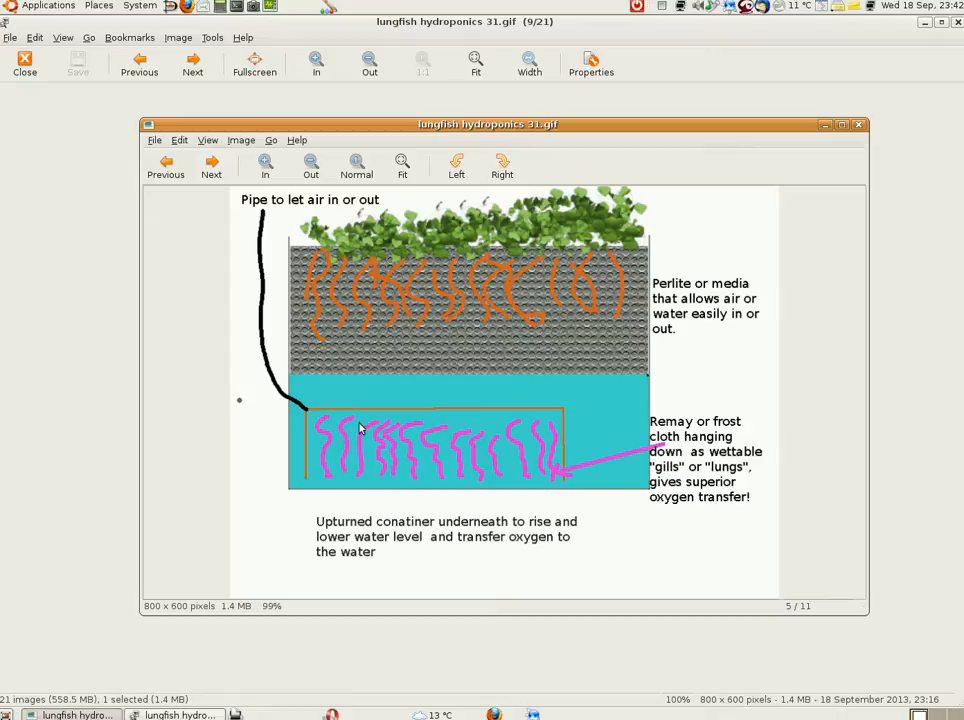
mouse_move(570, 418)
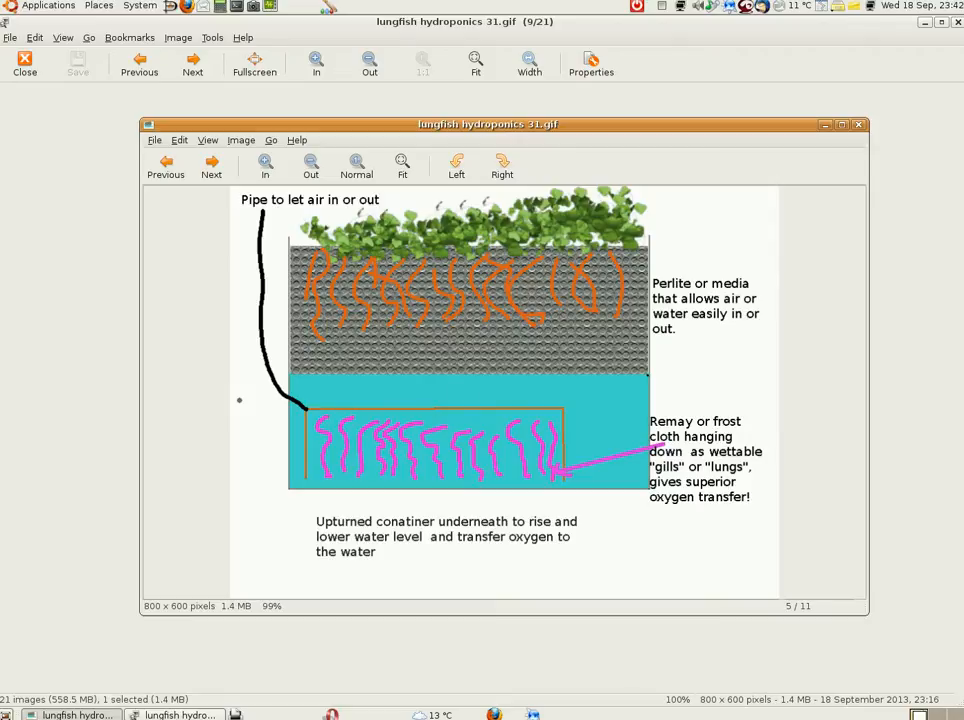
mouse_move(350, 440)
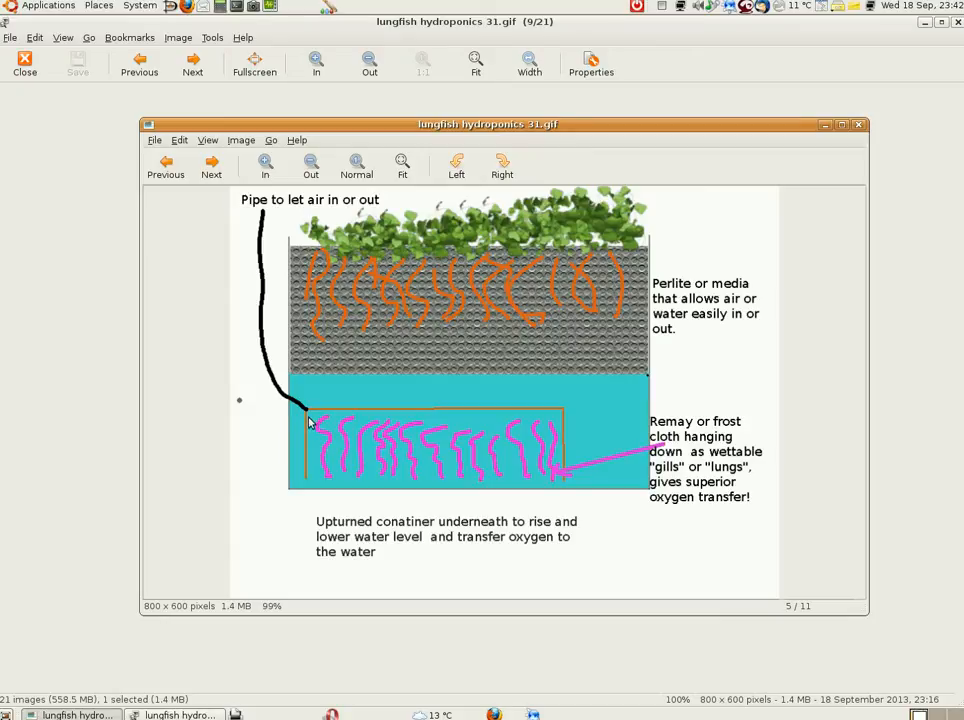
mouse_move(335, 450)
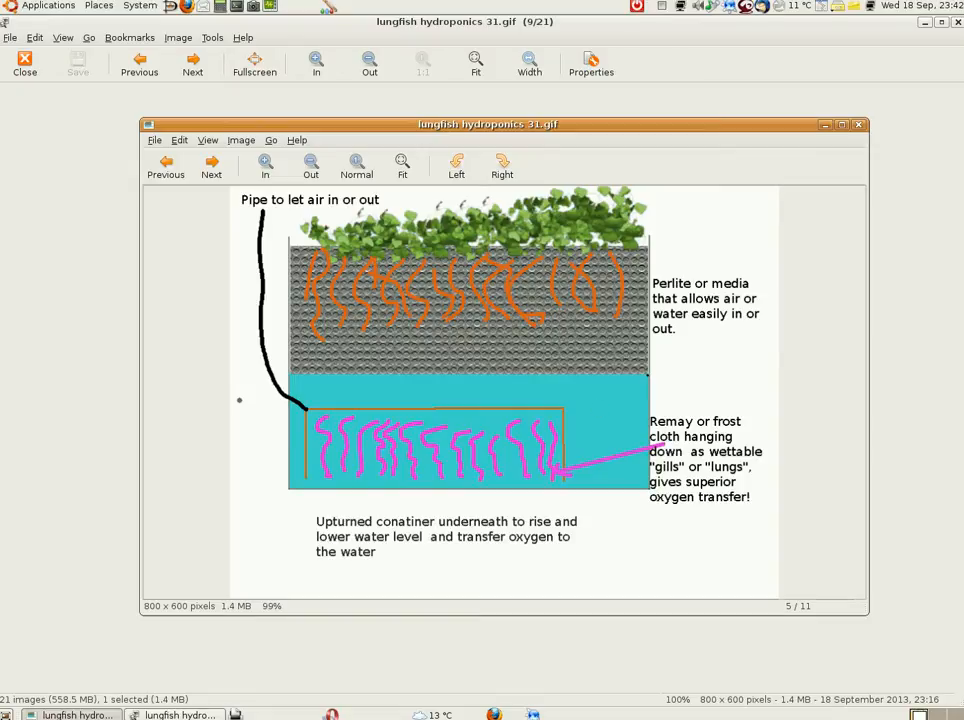
mouse_move(668, 253)
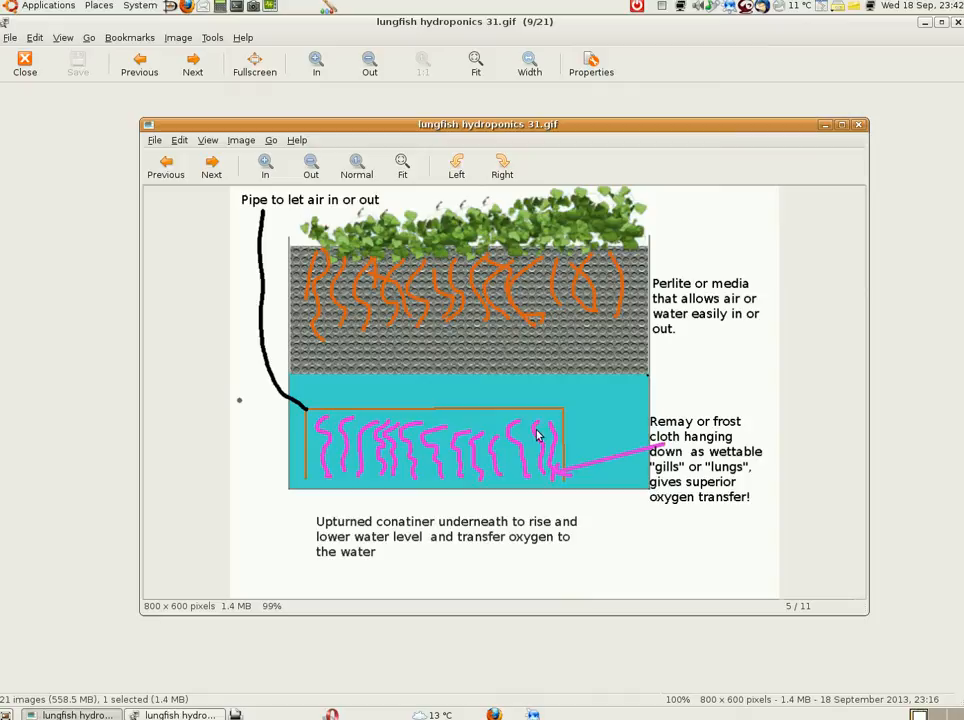
mouse_move(558, 414)
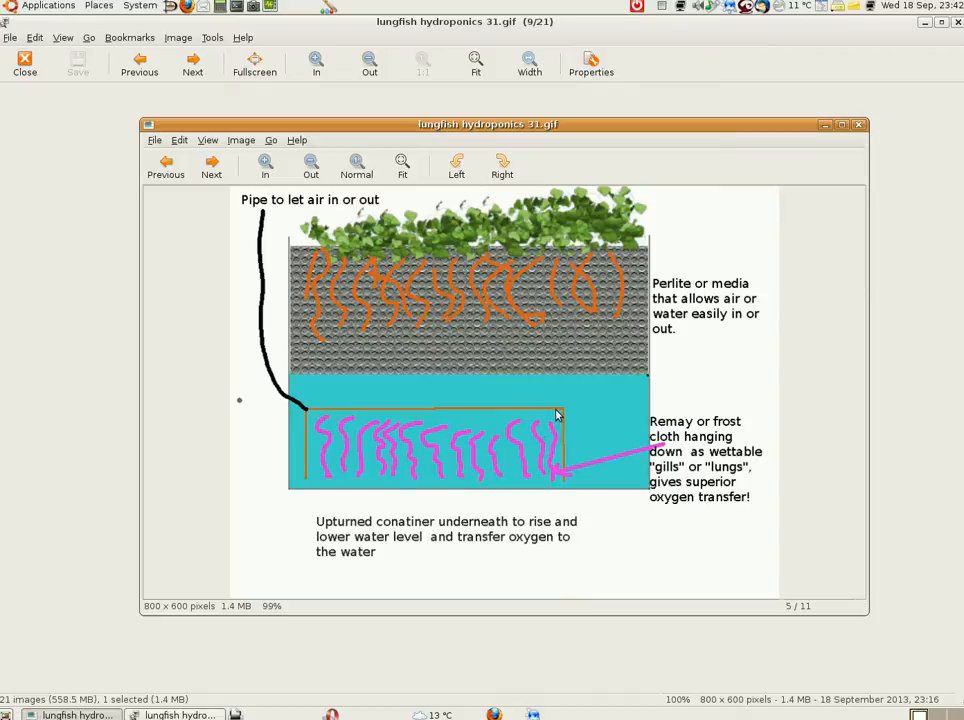
mouse_move(648, 280)
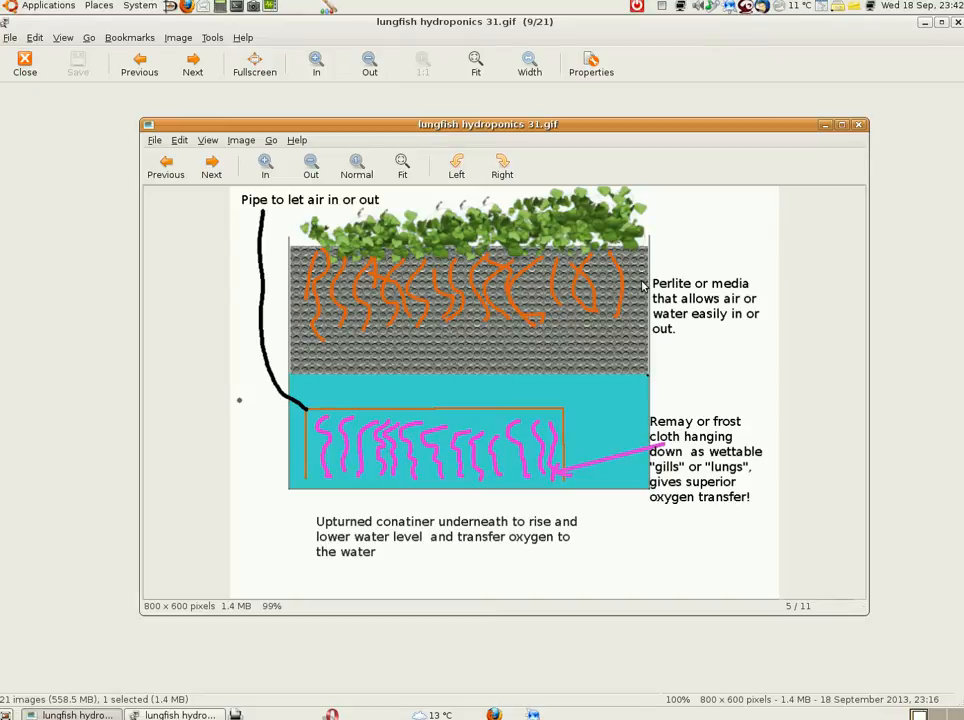
mouse_move(533, 258)
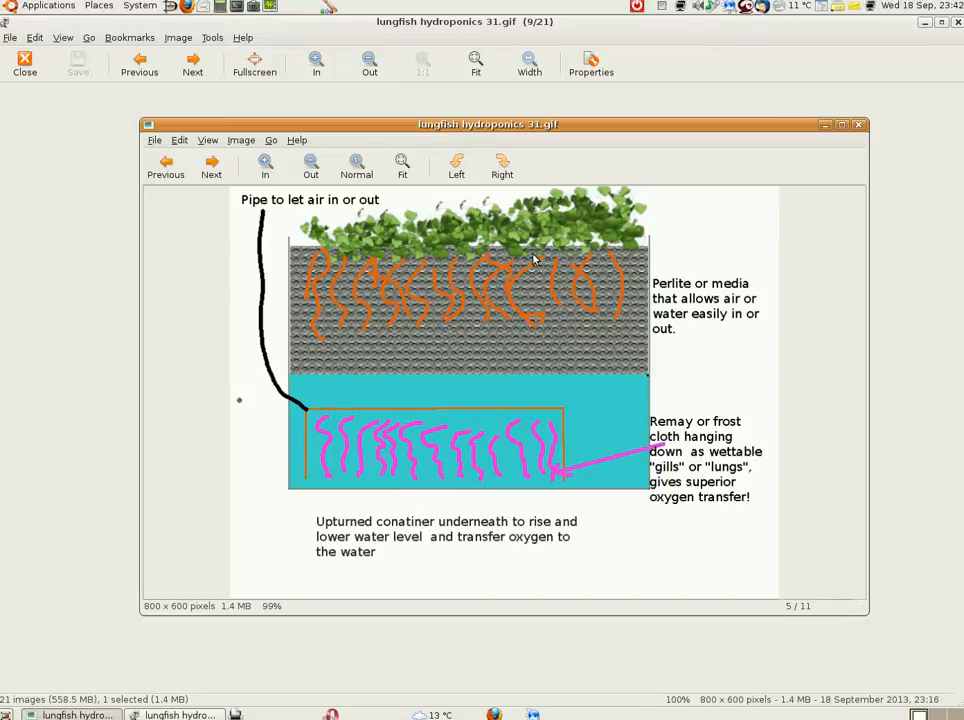
mouse_move(505, 235)
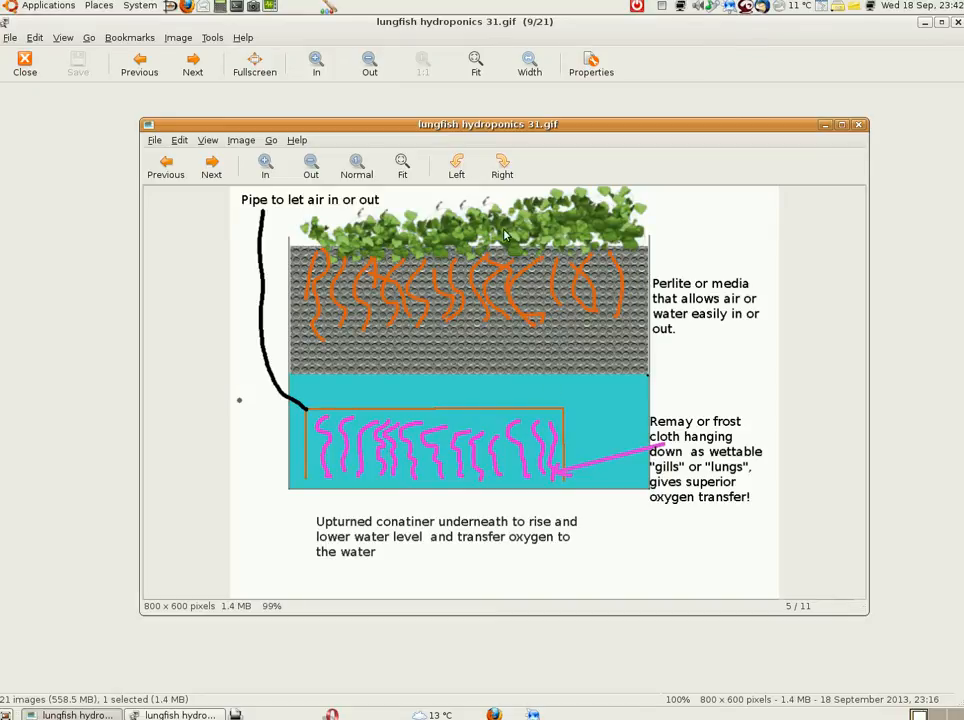